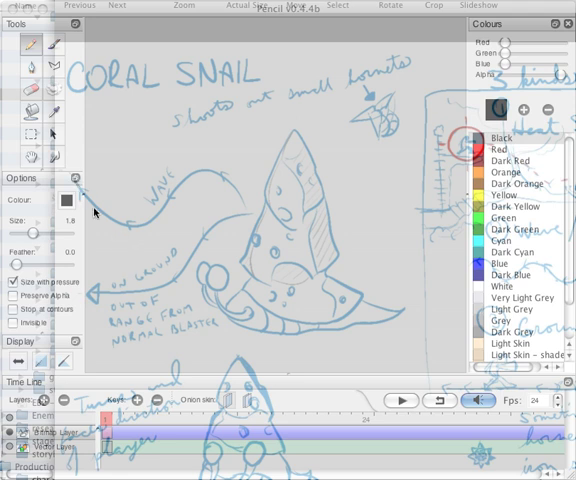
pyautogui.moveTo(116, 256)
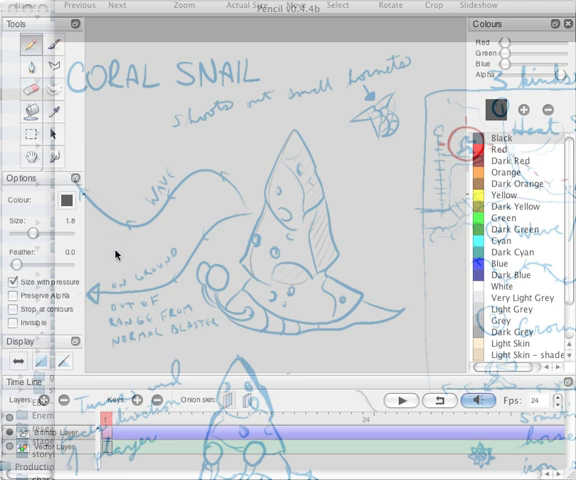
pyautogui.moveTo(124, 204)
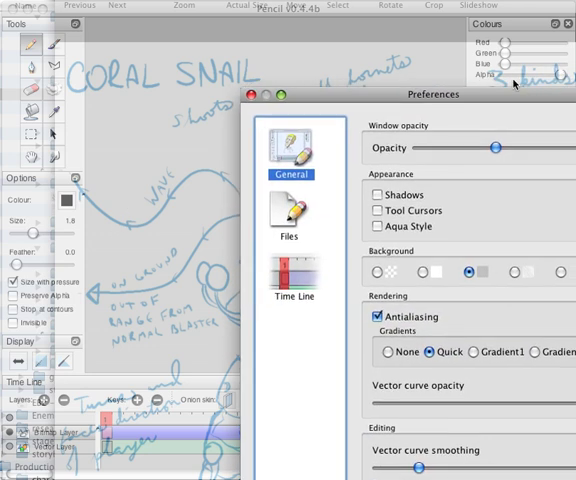
# - Lower the Window opacity slider in Preferences, then nudge it back up slightly
pyautogui.moveTo(490, 148); pyautogui.dragTo(440, 148)
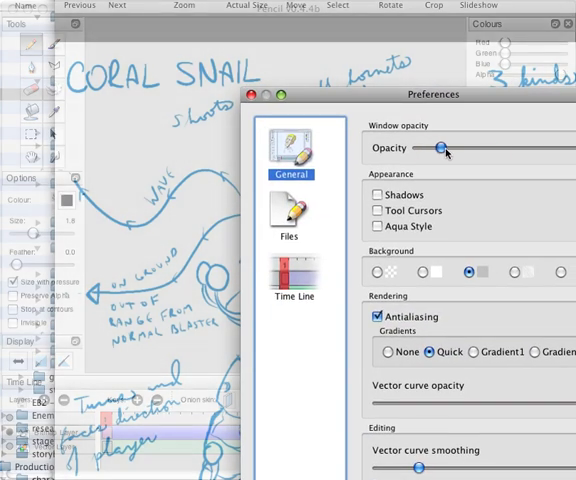
pyautogui.moveTo(440, 148); pyautogui.dragTo(484, 148)
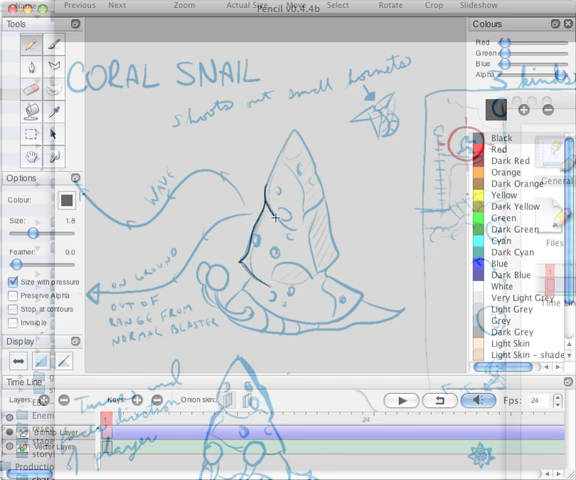
# - Ink the snail's shell outline in black over the blue sketch
pyautogui.moveTo(268, 220); pyautogui.dragTo(296, 156)
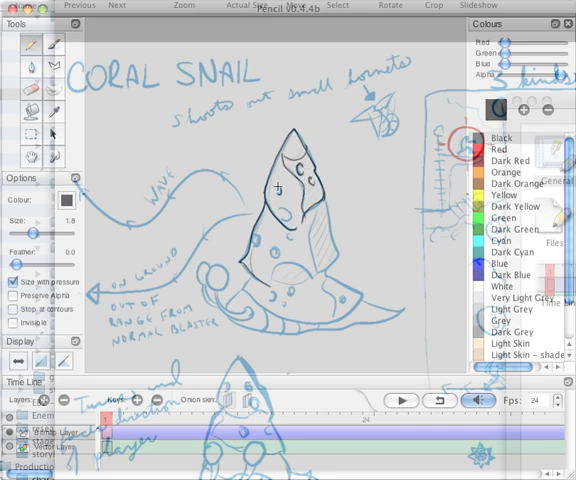
pyautogui.moveTo(284, 214)
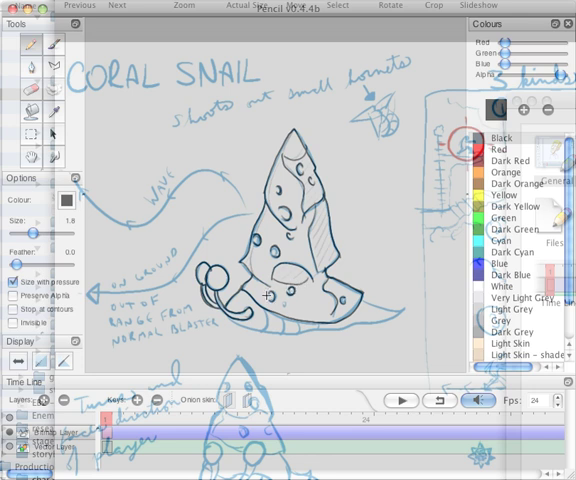
pyautogui.moveTo(276, 298)
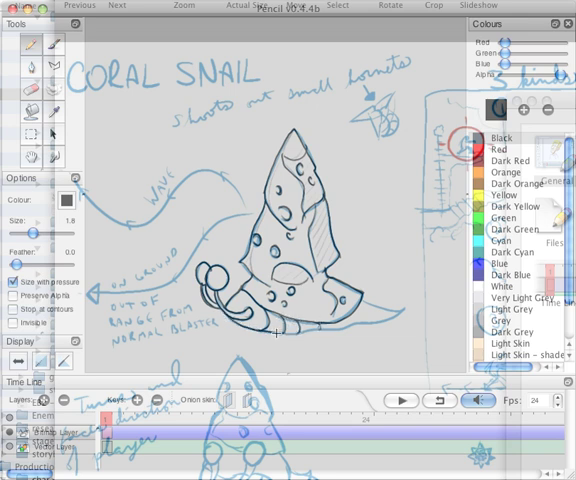
pyautogui.moveTo(276, 338); pyautogui.dragTo(410, 308)
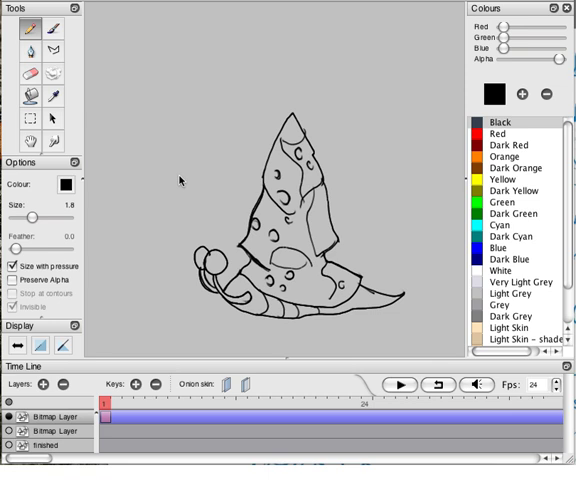
pyautogui.moveTo(188, 246)
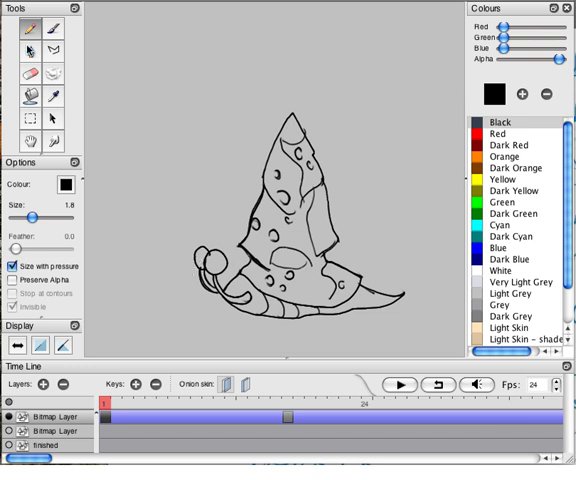
pyautogui.moveTo(194, 190)
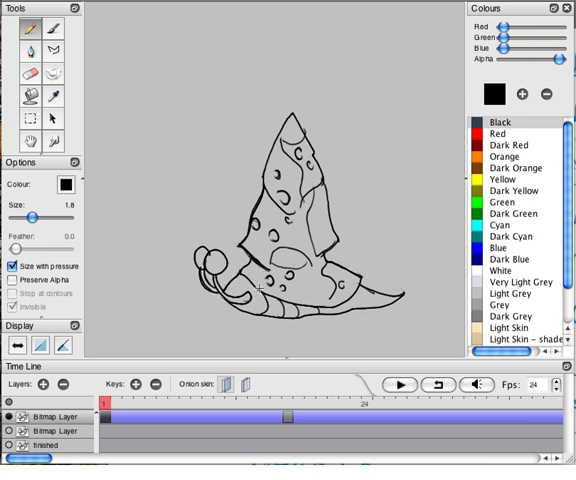
pyautogui.moveTo(258, 288)
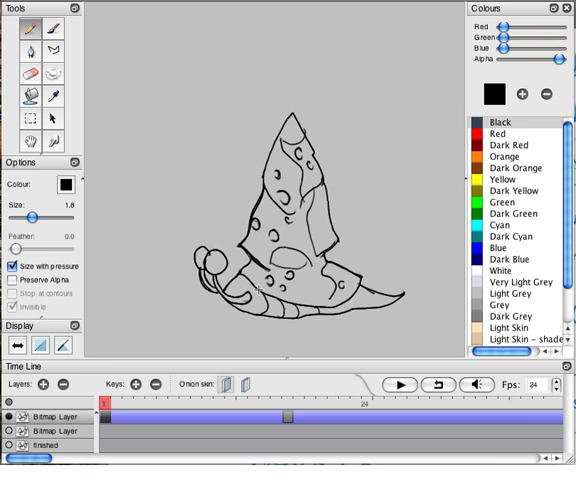
# - Move the playhead to the later keyframe showing the inked snail pose
pyautogui.click(30, 120)
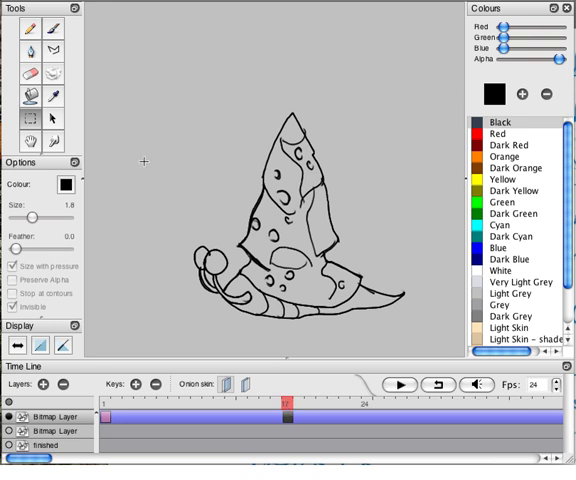
pyautogui.moveTo(150, 216)
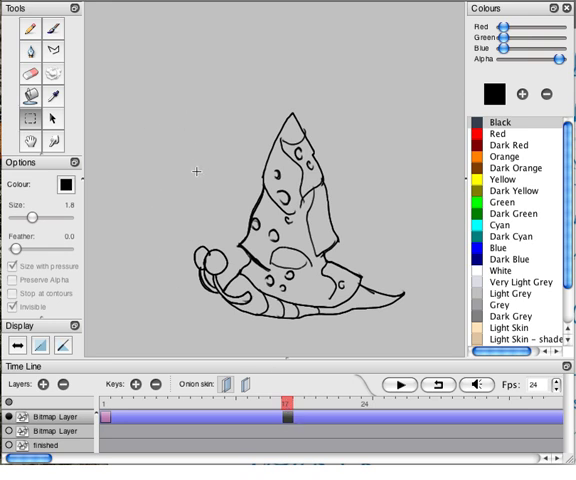
pyautogui.moveTo(144, 160)
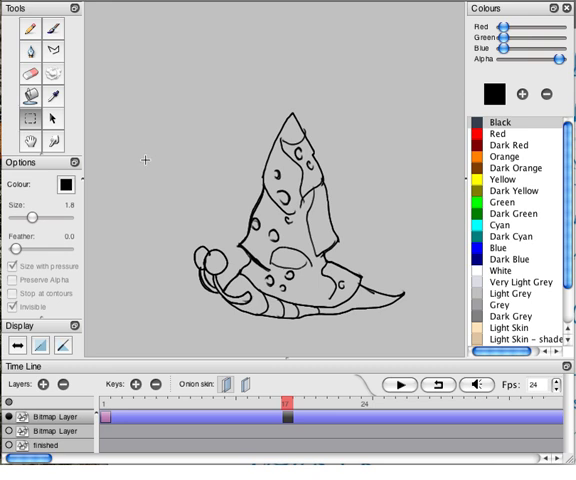
# - On the later frame, sketch a small curled thumbnail snail left of the main drawing
pyautogui.click(32, 120)
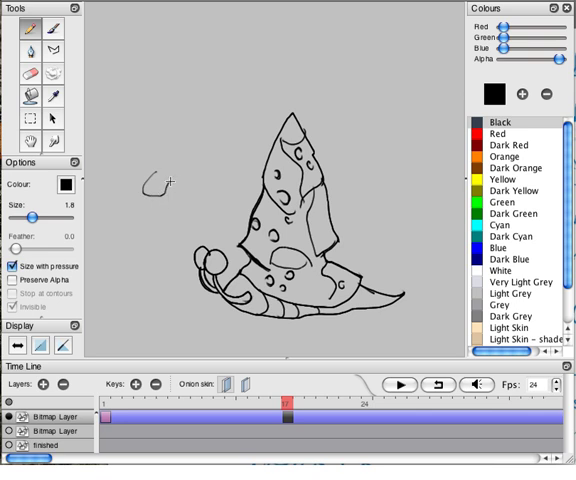
pyautogui.moveTo(156, 176); pyautogui.dragTo(190, 200)
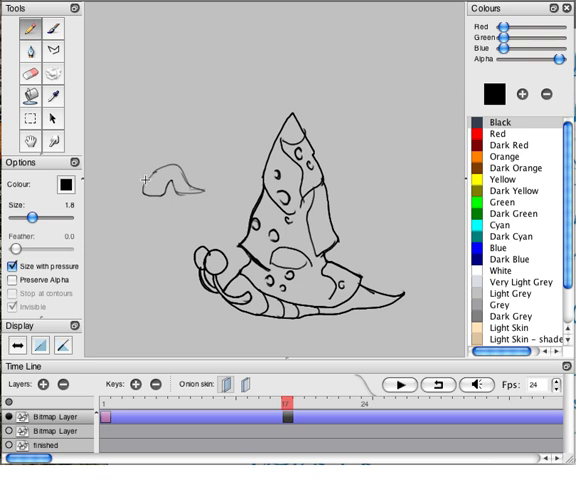
pyautogui.moveTo(144, 180)
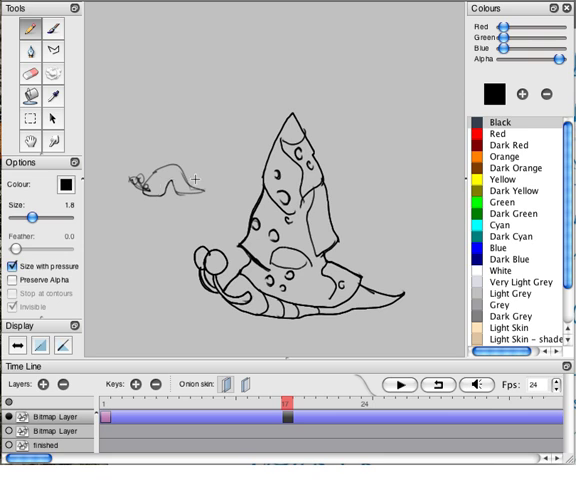
pyautogui.moveTo(140, 190)
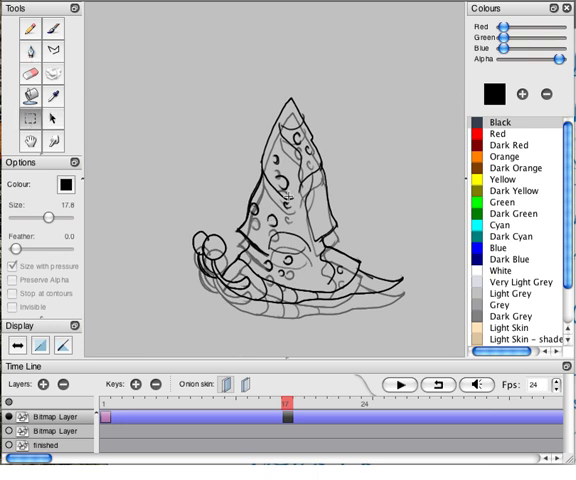
pyautogui.moveTo(168, 276)
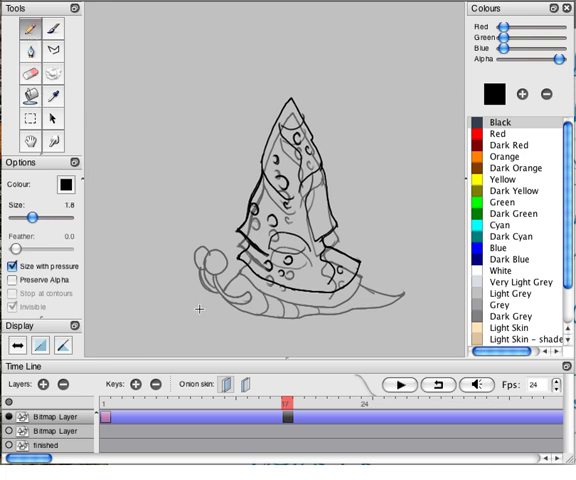
pyautogui.moveTo(292, 316)
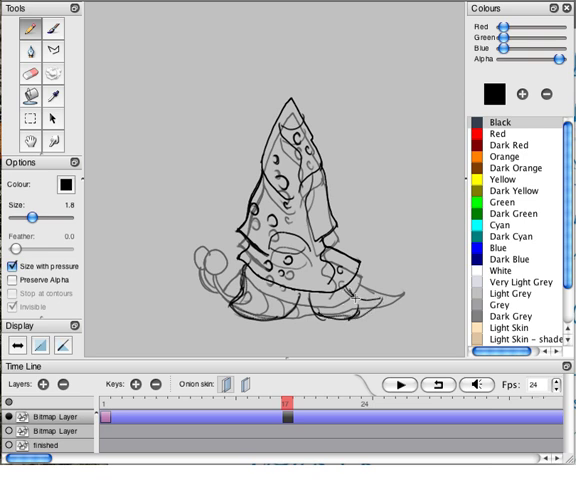
# - Add dark outline detail to the stretched pose's shell over the rough
pyautogui.moveTo(304, 290); pyautogui.dragTo(376, 300)
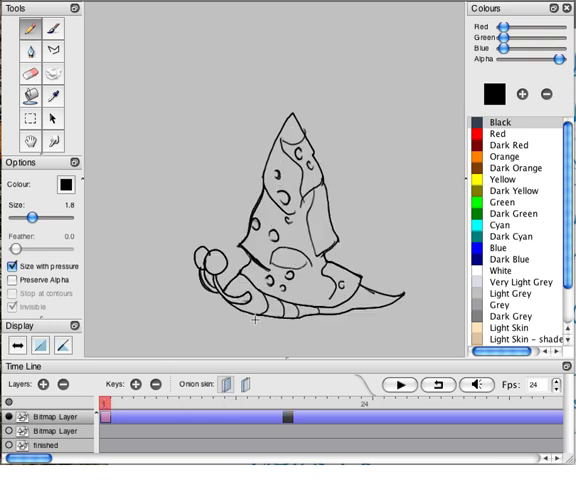
pyautogui.moveTo(288, 304)
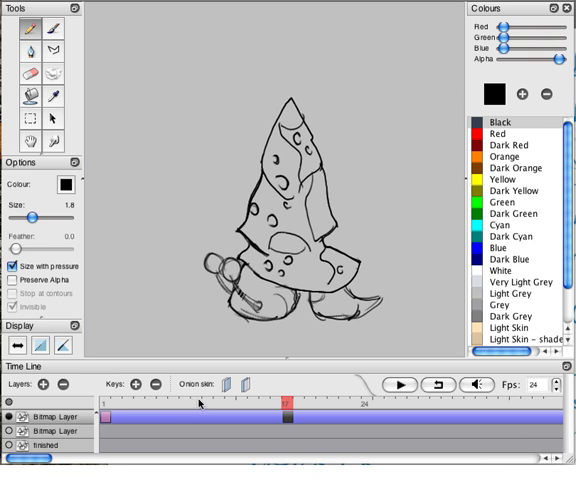
pyautogui.moveTo(224, 408)
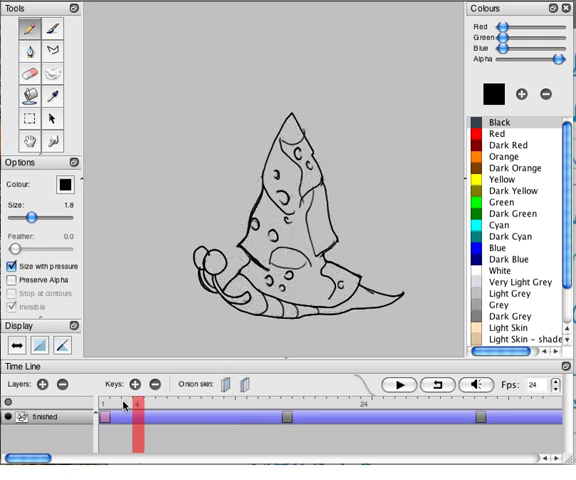
pyautogui.click(288, 404)
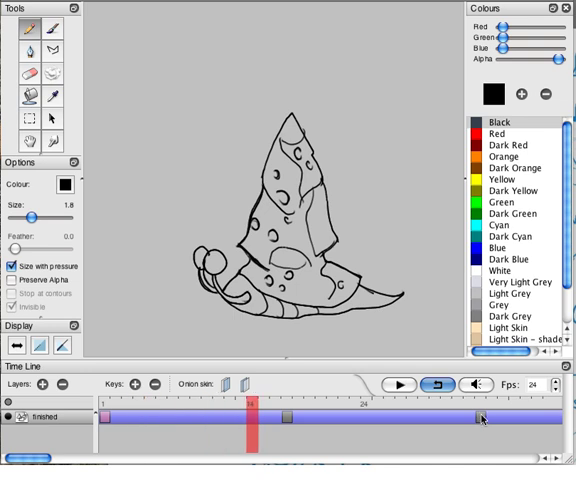
pyautogui.click(410, 416)
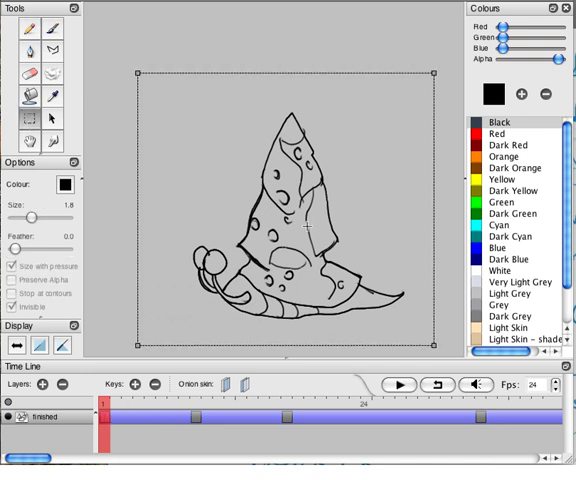
pyautogui.moveTo(168, 184)
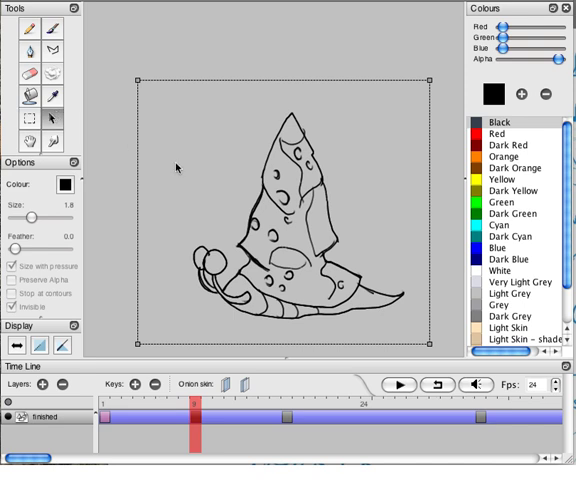
pyautogui.moveTo(220, 398)
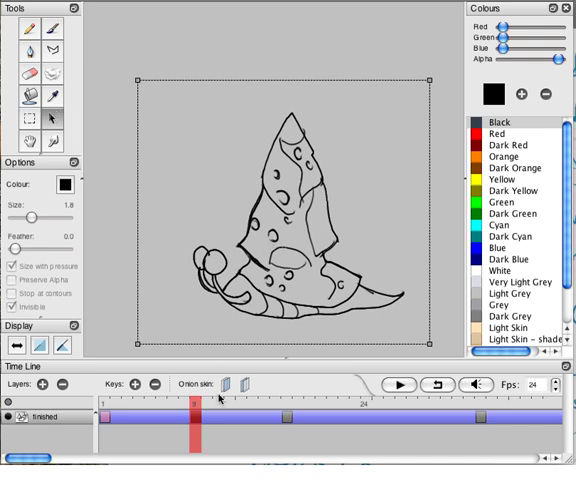
# - Enable the Onion skin toggle so ghosts of neighbouring snail poses overlay the frame
pyautogui.click(228, 384)
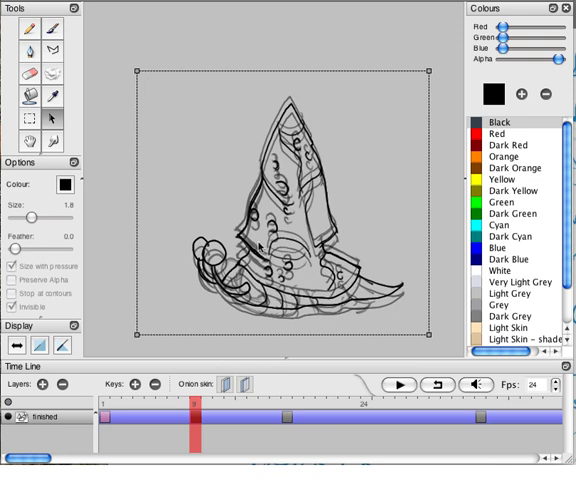
pyautogui.moveTo(320, 132)
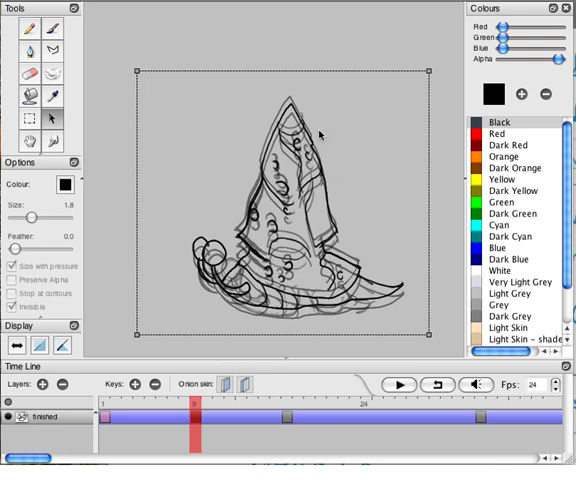
pyautogui.moveTo(224, 130)
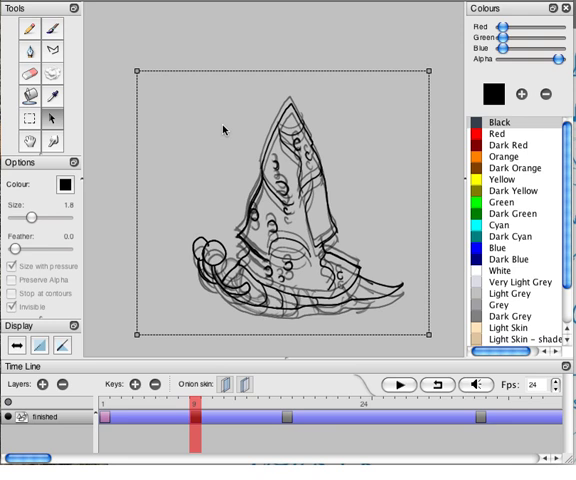
pyautogui.moveTo(100, 112)
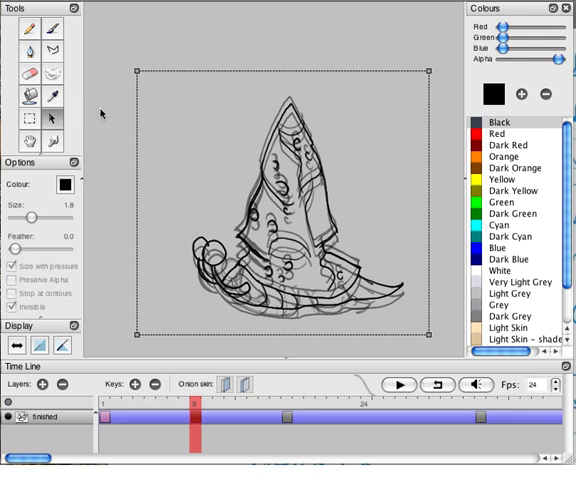
pyautogui.moveTo(206, 282)
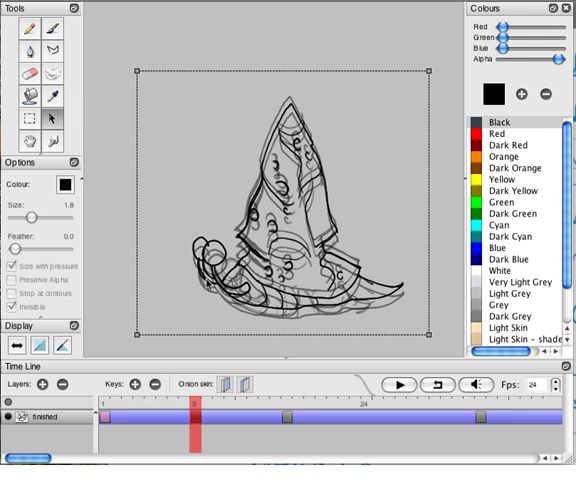
pyautogui.moveTo(228, 336)
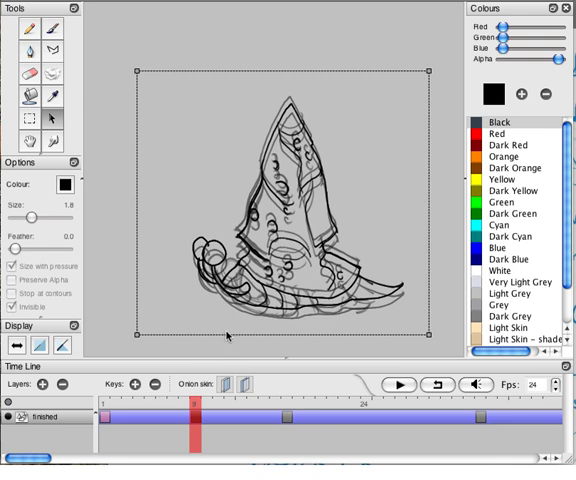
pyautogui.moveTo(32, 120)
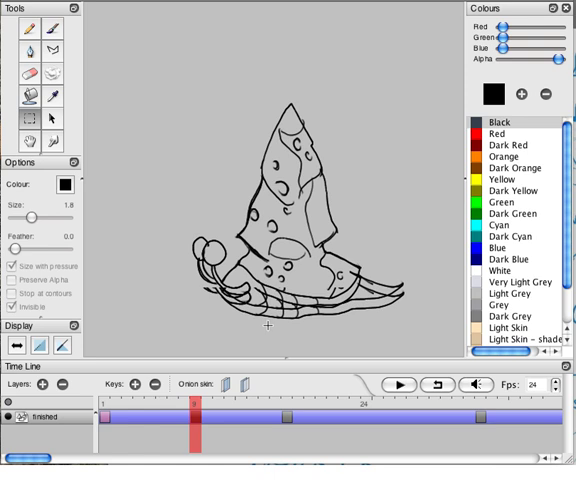
pyautogui.moveTo(312, 308)
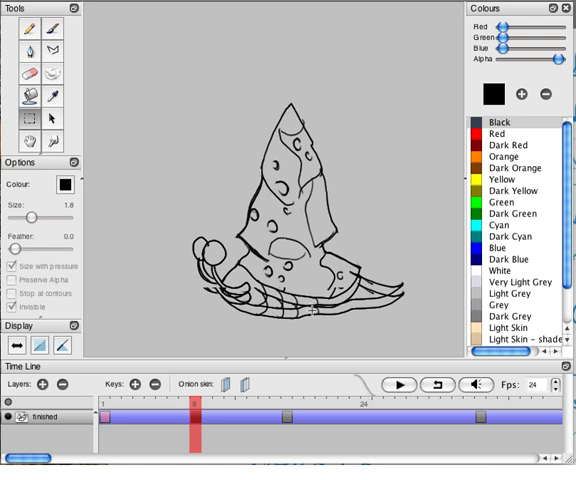
pyautogui.moveTo(58, 128)
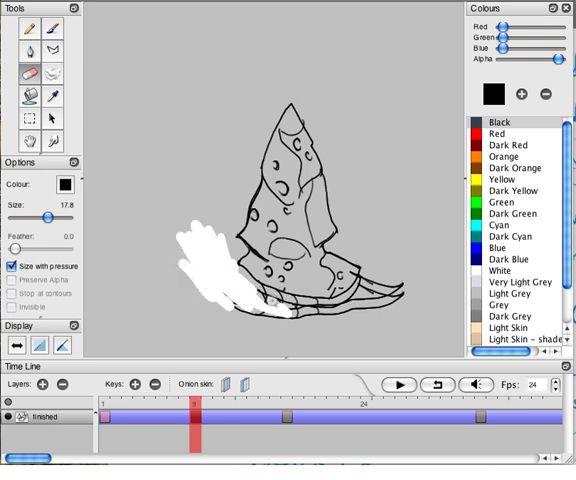
# - Erase the snail's tail lines on the in-between frame
pyautogui.moveTo(236, 280); pyautogui.dragTo(324, 300)
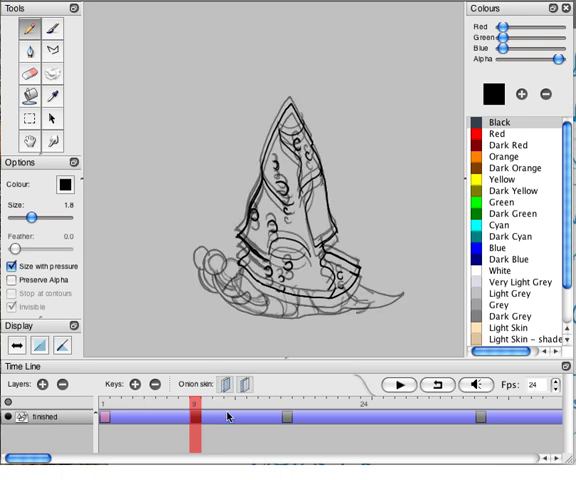
pyautogui.moveTo(228, 416)
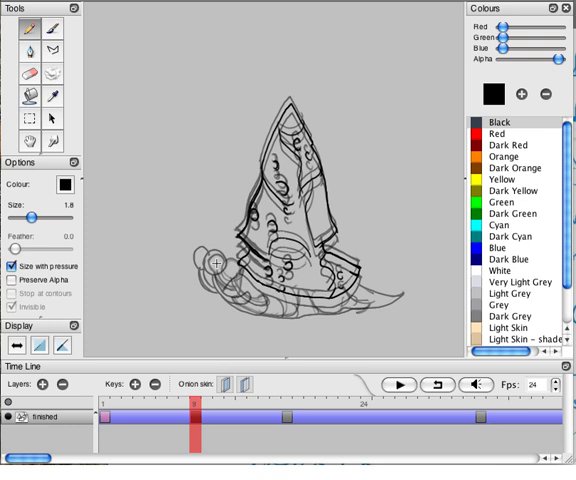
pyautogui.moveTo(216, 262)
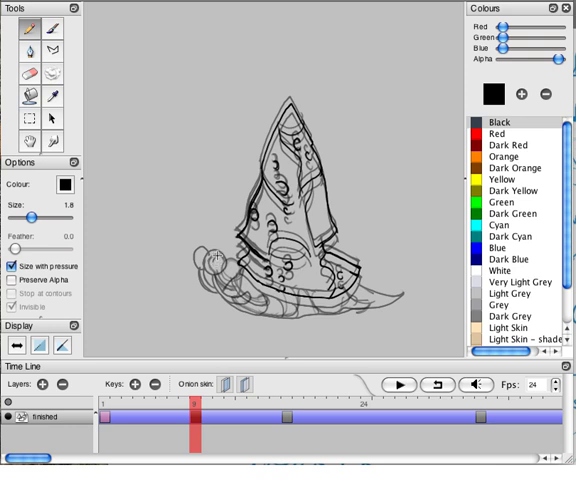
pyautogui.moveTo(218, 270)
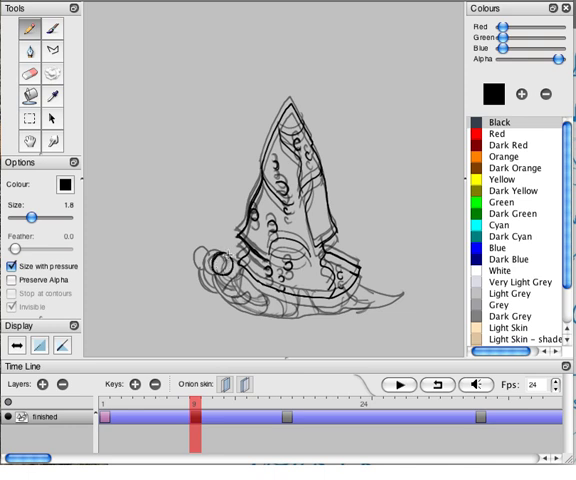
# - Start redrawing the snail's lower body lines on the breakdown frame
pyautogui.click(216, 262)
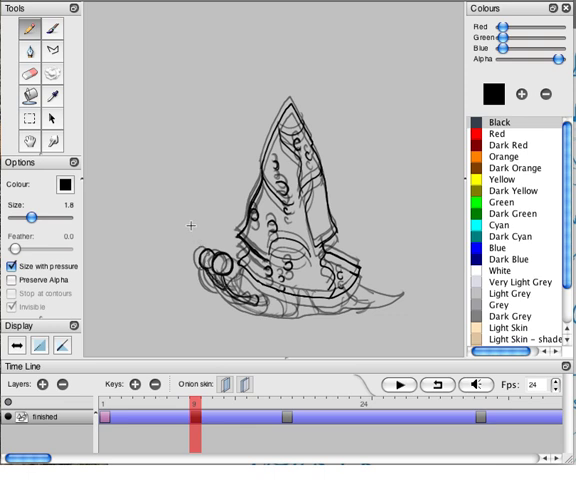
pyautogui.moveTo(208, 216)
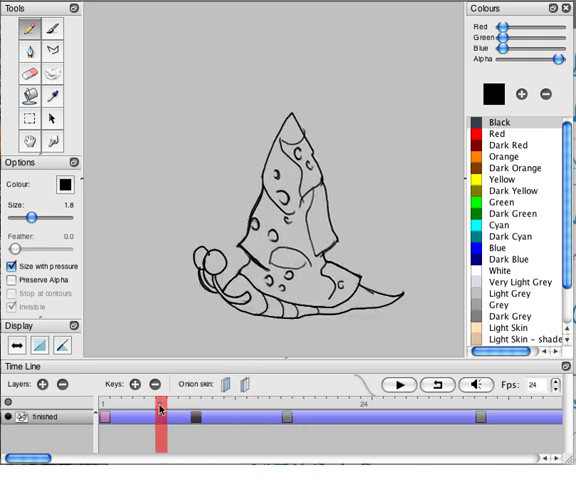
# - Return the timeline to the partly drawn breakdown frame without ghosts
pyautogui.click(288, 410)
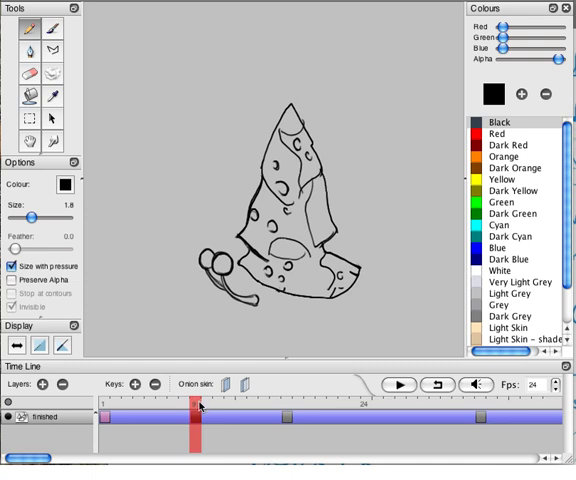
pyautogui.moveTo(200, 408)
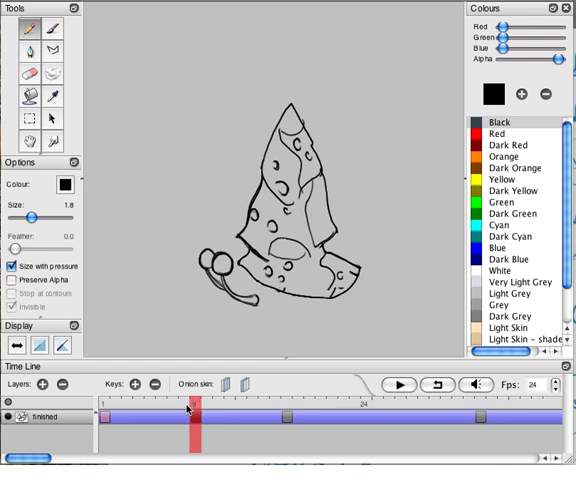
pyautogui.moveTo(216, 452)
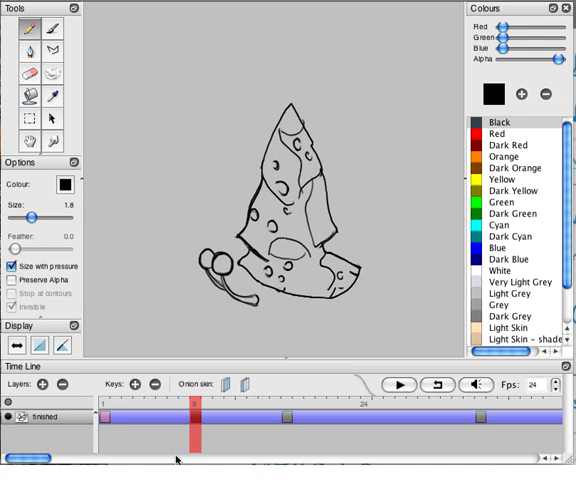
pyautogui.moveTo(210, 424)
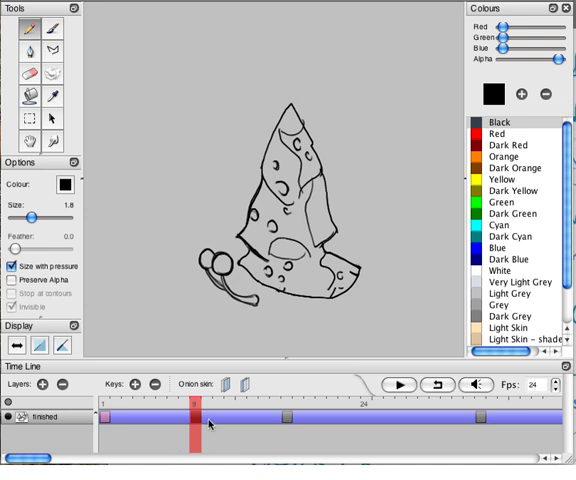